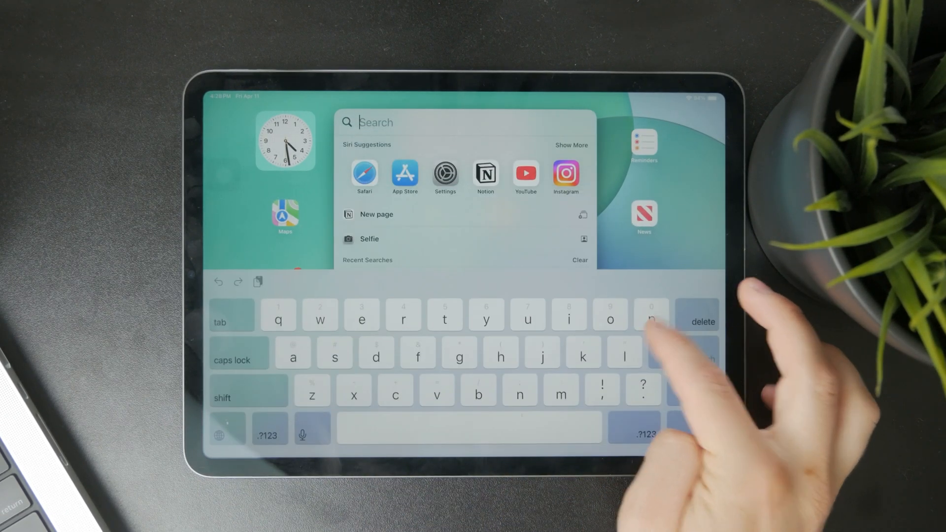
Step: Search Spotlight for 'pages', review the results, then launch the App Store
text(pages)
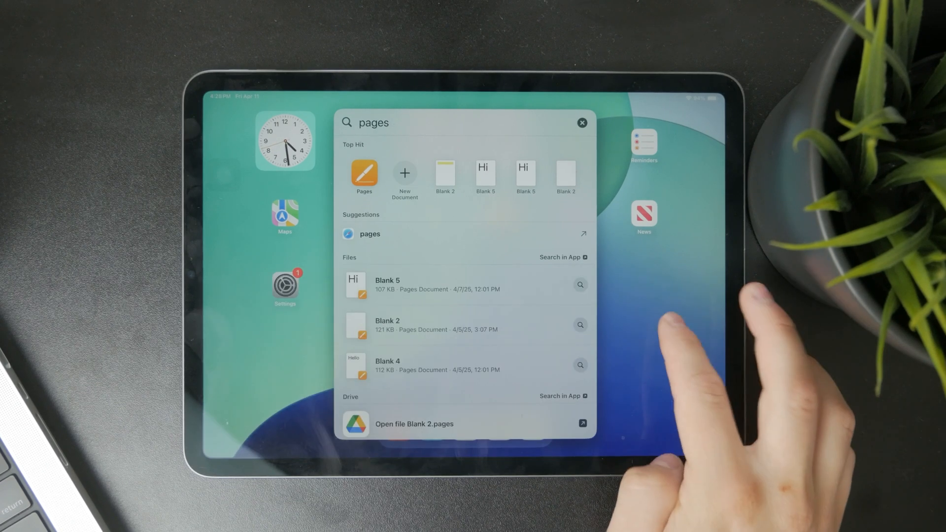
click(582, 122)
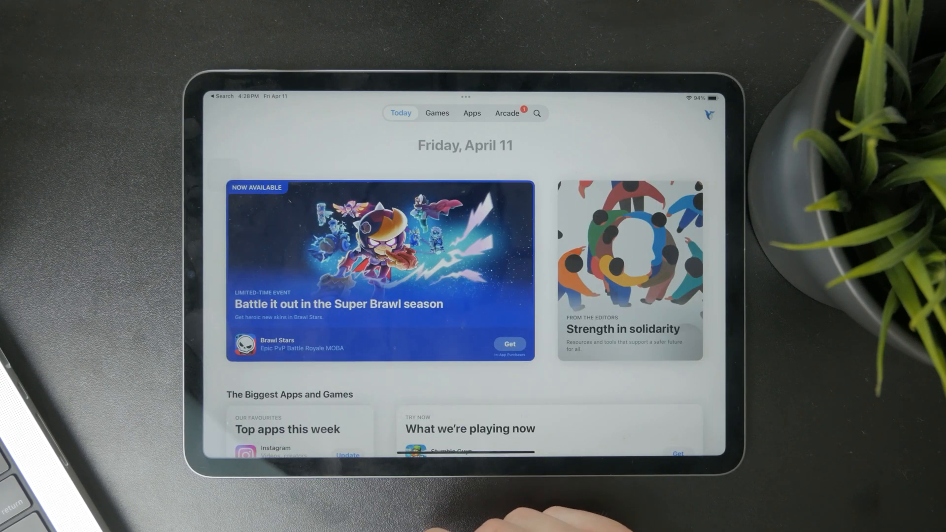
Step: Enter 'pages' in the App Store search field to get matching suggestions
click(536, 114)
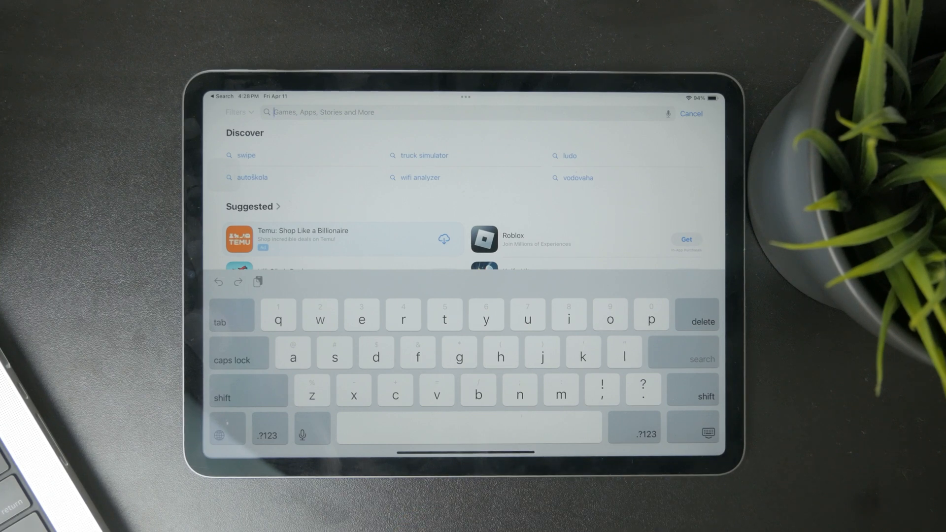
text(micr)
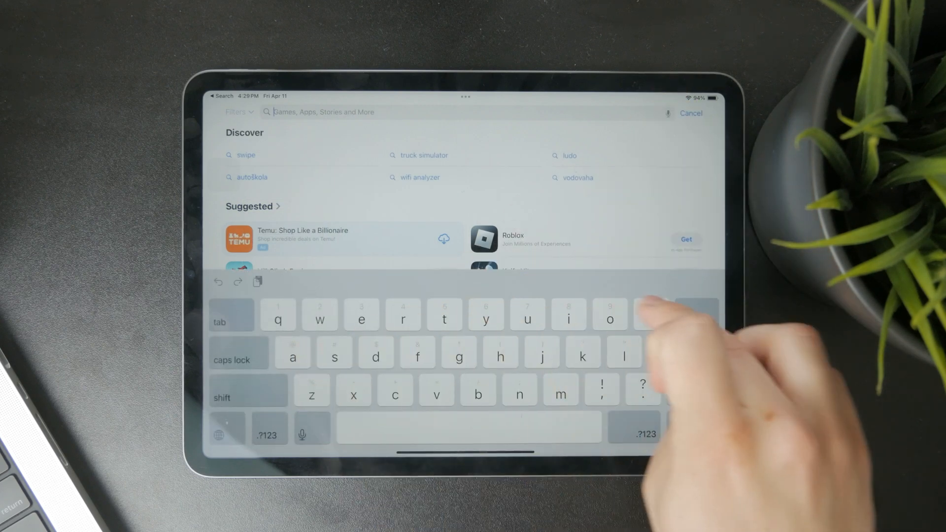
text(pages)
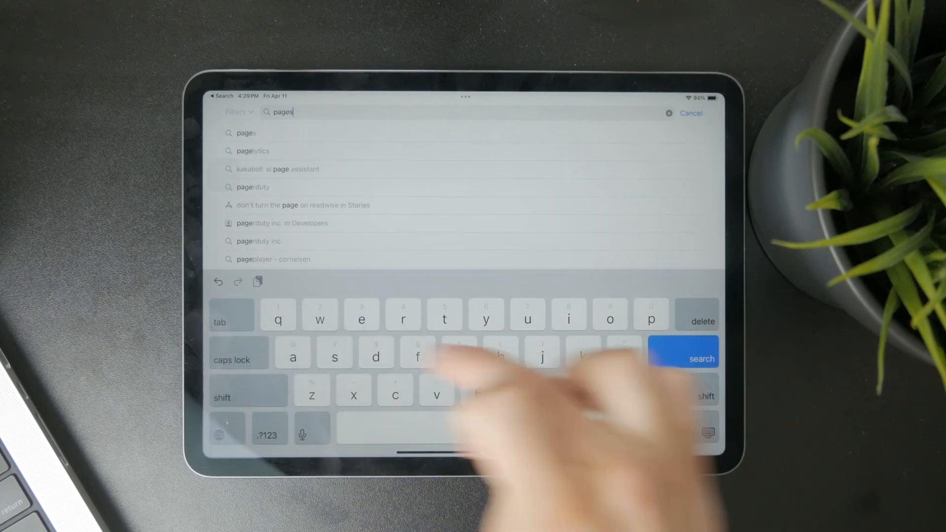
Step: Run the 'pages' search and browse the Numbers and Keynote listings before launching Pages
click(702, 359)
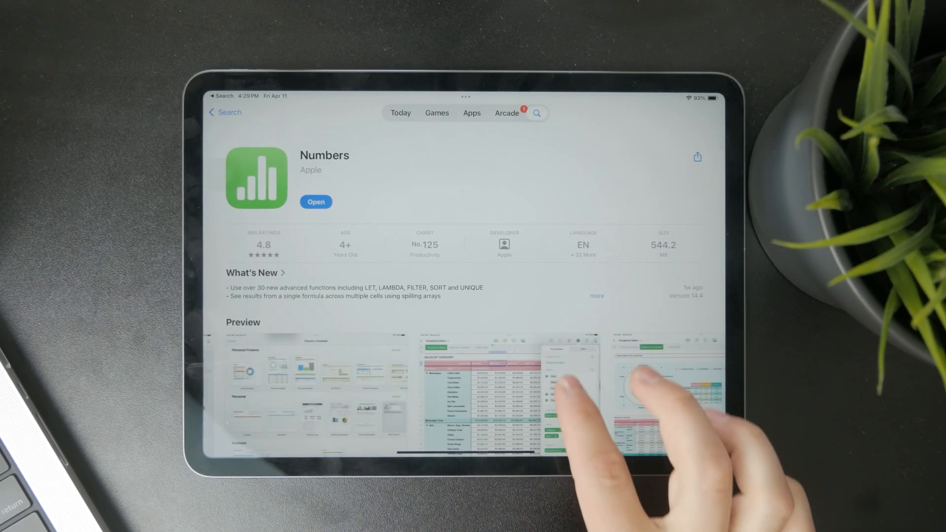
click(315, 201)
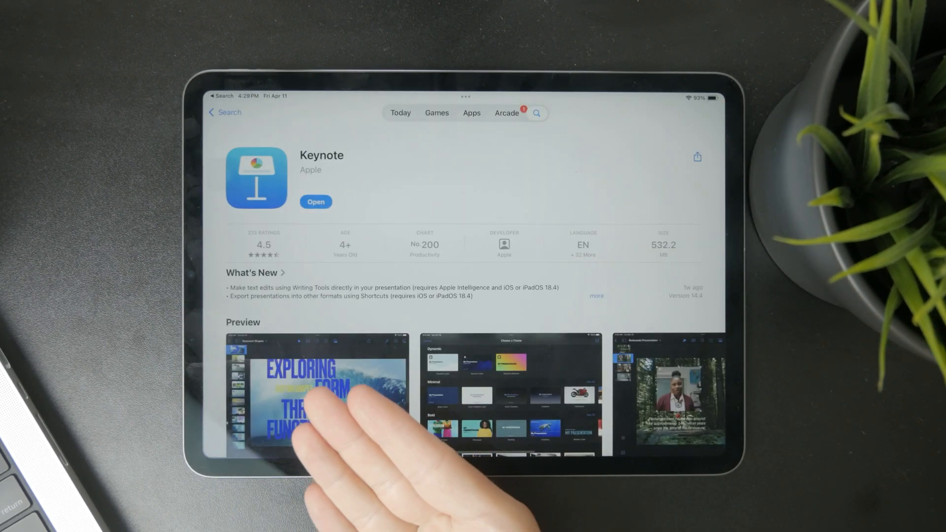
scroll(down, 3)
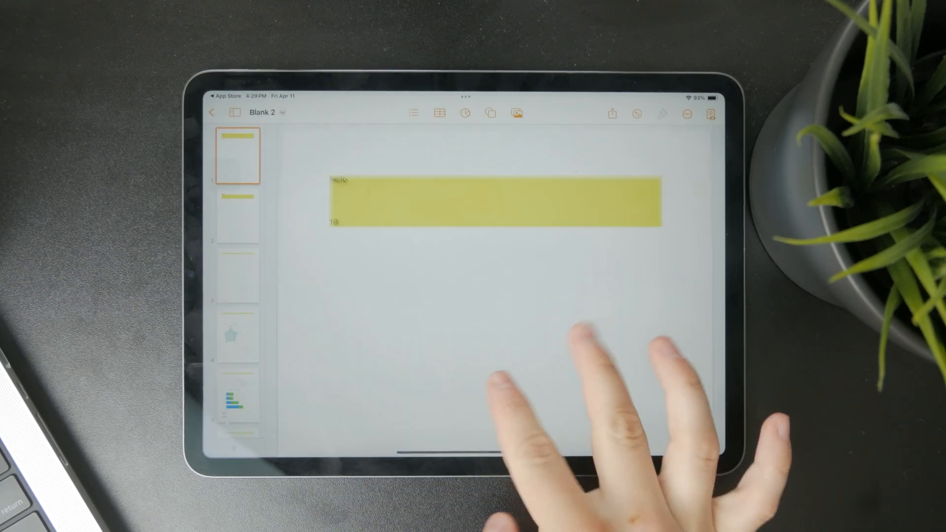
Step: Leave Blank 2 for the document manager and bring up the template chooser
click(212, 112)
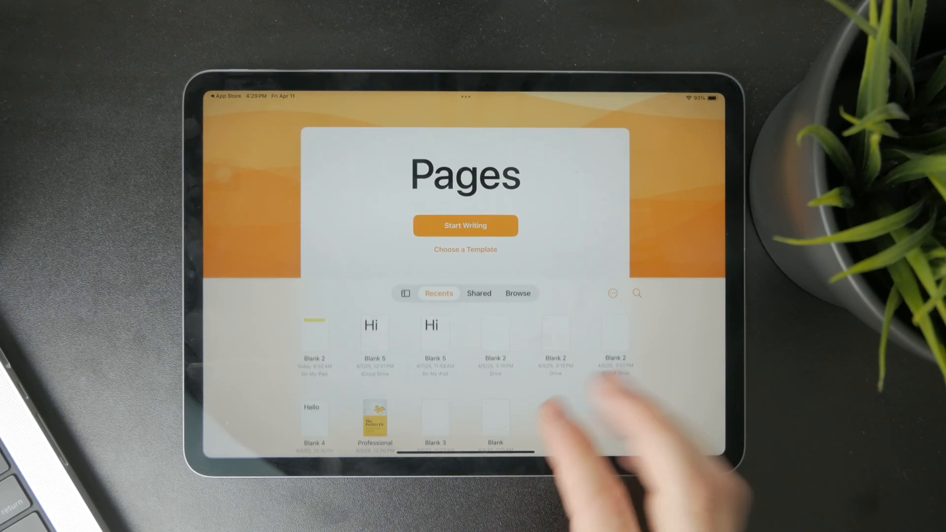
click(466, 250)
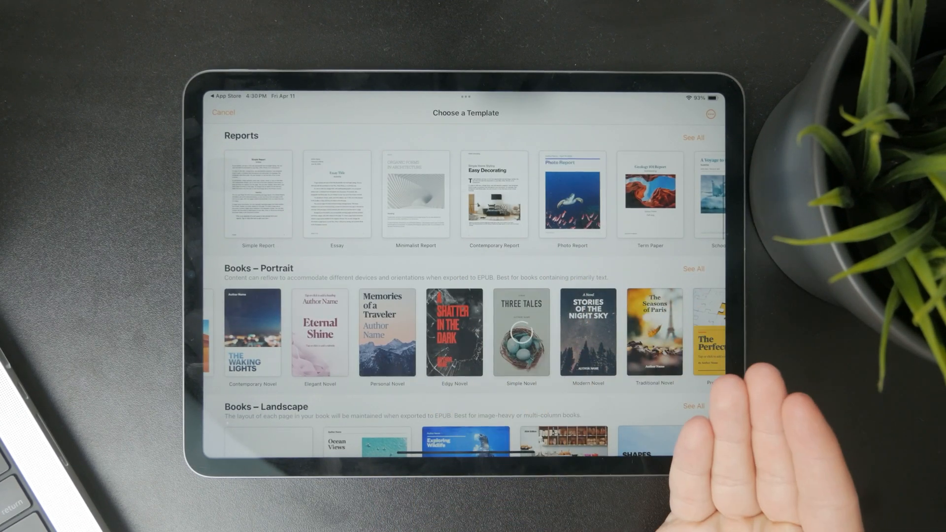
Step: Create a Simple Novel document, look at its placeholder body text, then return to the document list
click(521, 333)
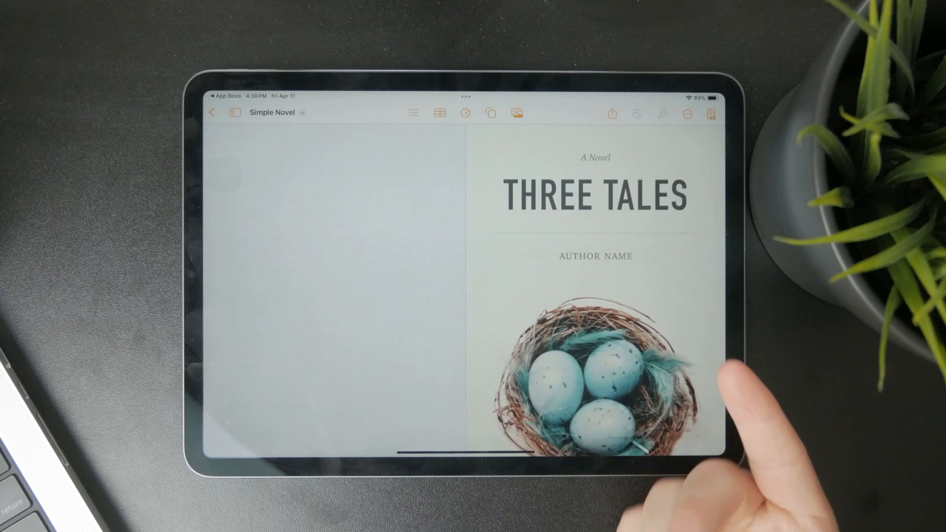
scroll(down, 3)
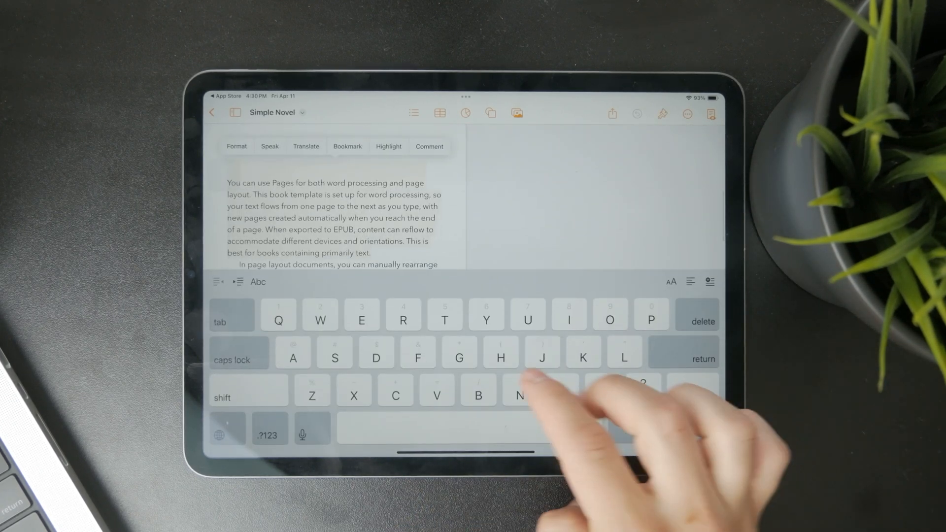
click(661, 114)
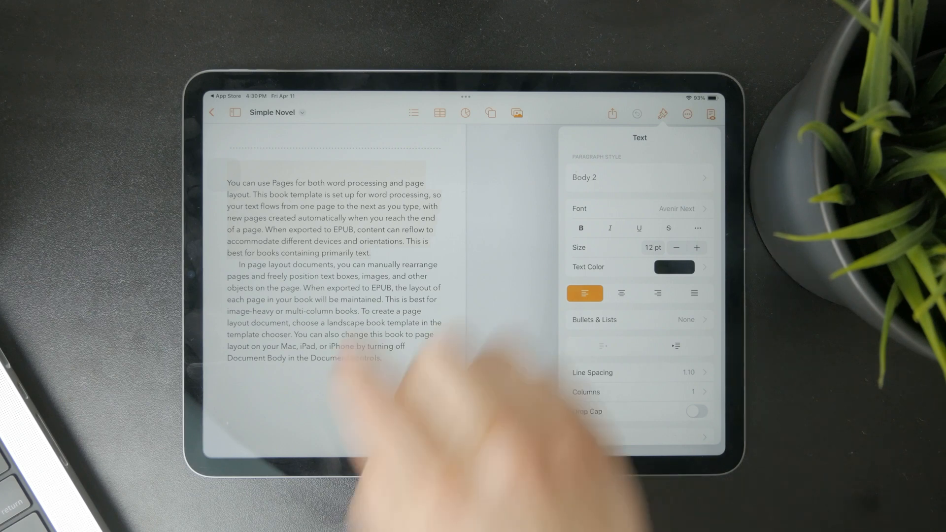
click(212, 113)
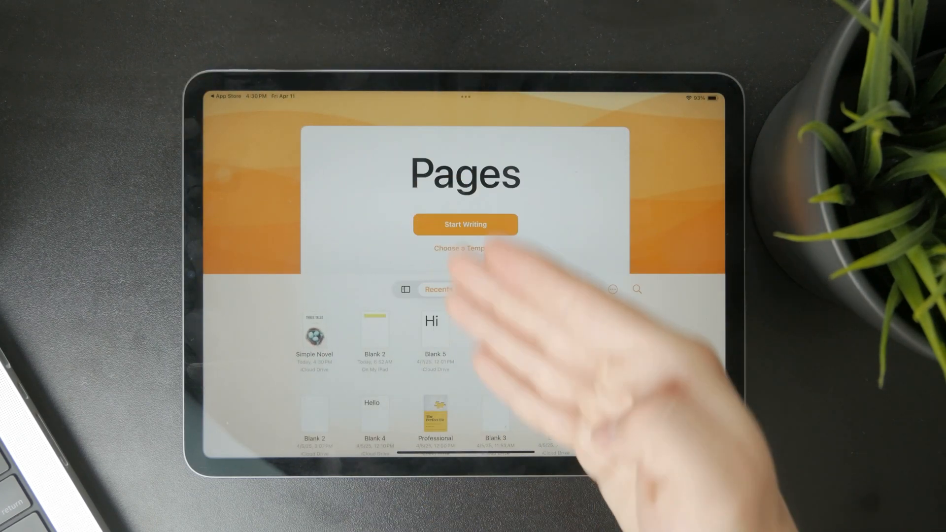